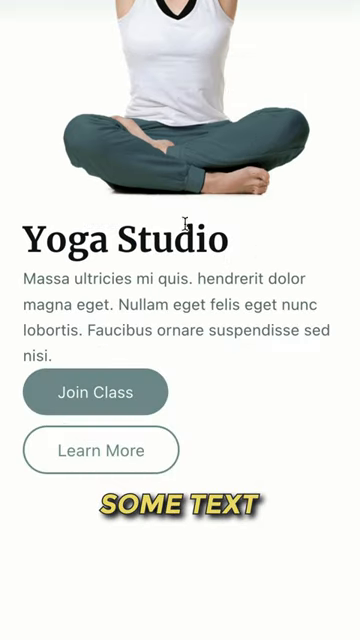
Scroll down the Yoga Studio page before moving to PageSpeed Insights with shapingin.com entered.
scroll("down", 3)
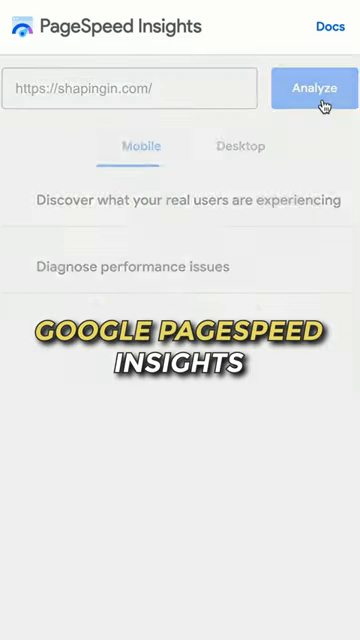
Run the analysis and view the mobile performance score, now 71 instead of 59.
left_click(314, 88)
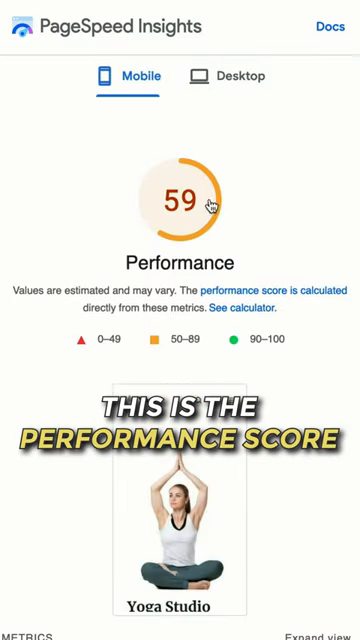
scroll("down", 3)
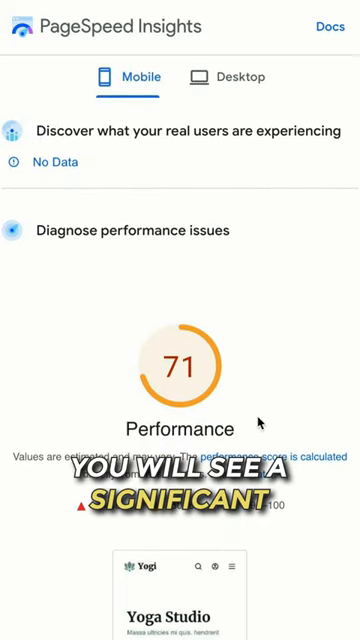
scroll("down", 3)
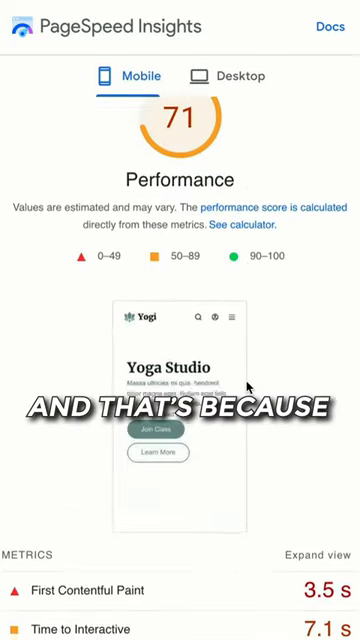
scroll("down", 3)
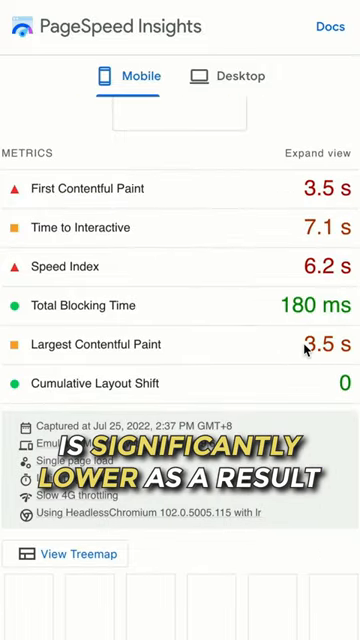
scroll("down", 3)
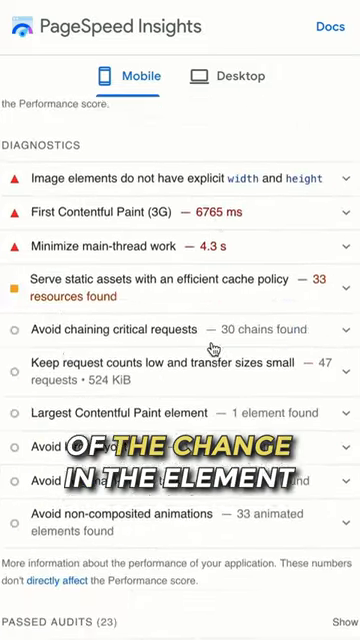